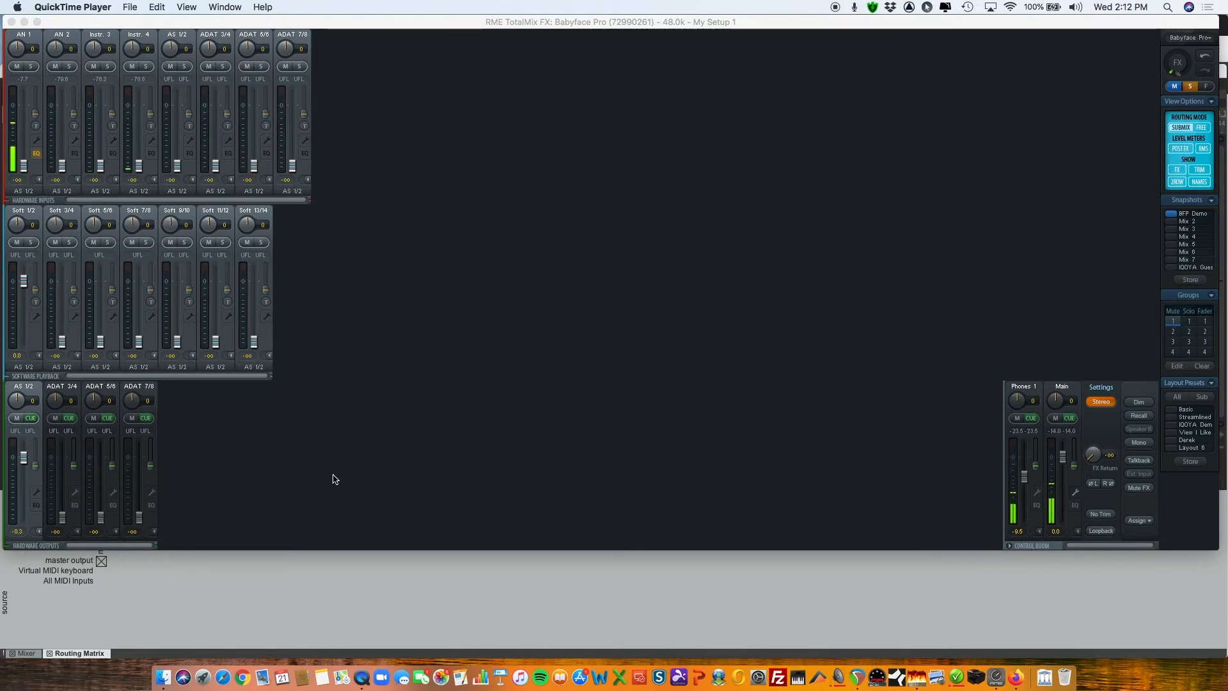
- Bring the IQOYA Guest browser tab forward beside the TotalMix mixer
{"action": "left_click", "coordinate": [37, 494]}
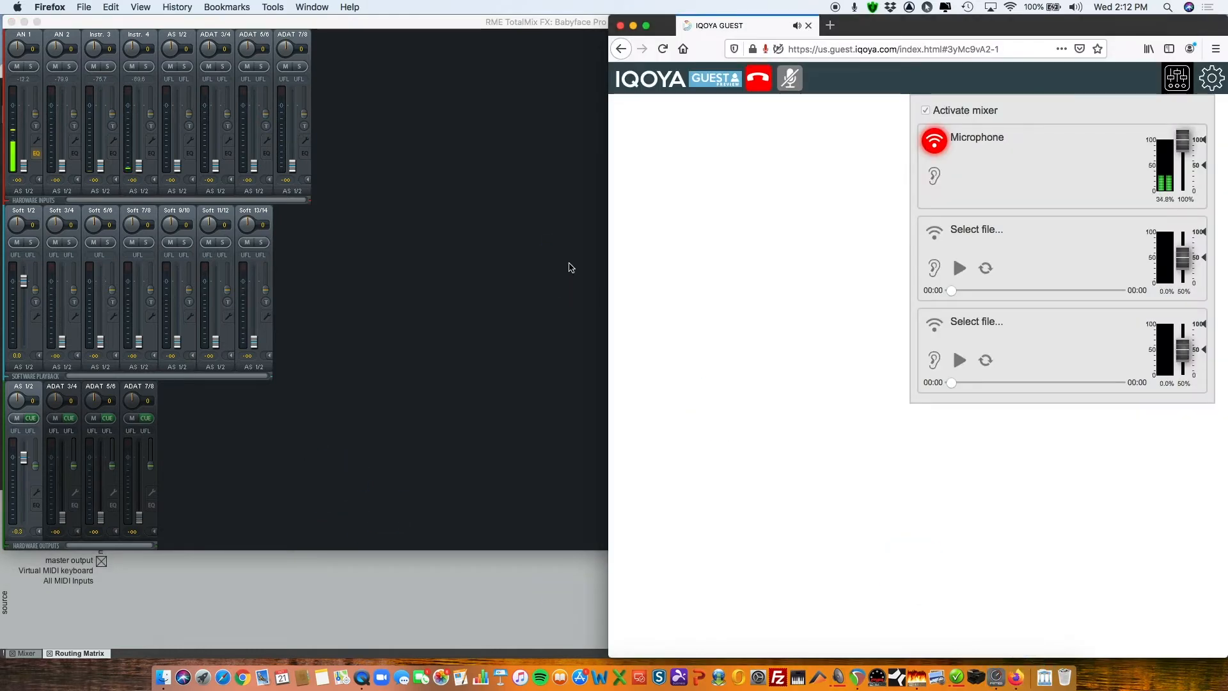
{"action": "left_click", "coordinate": [554, 266]}
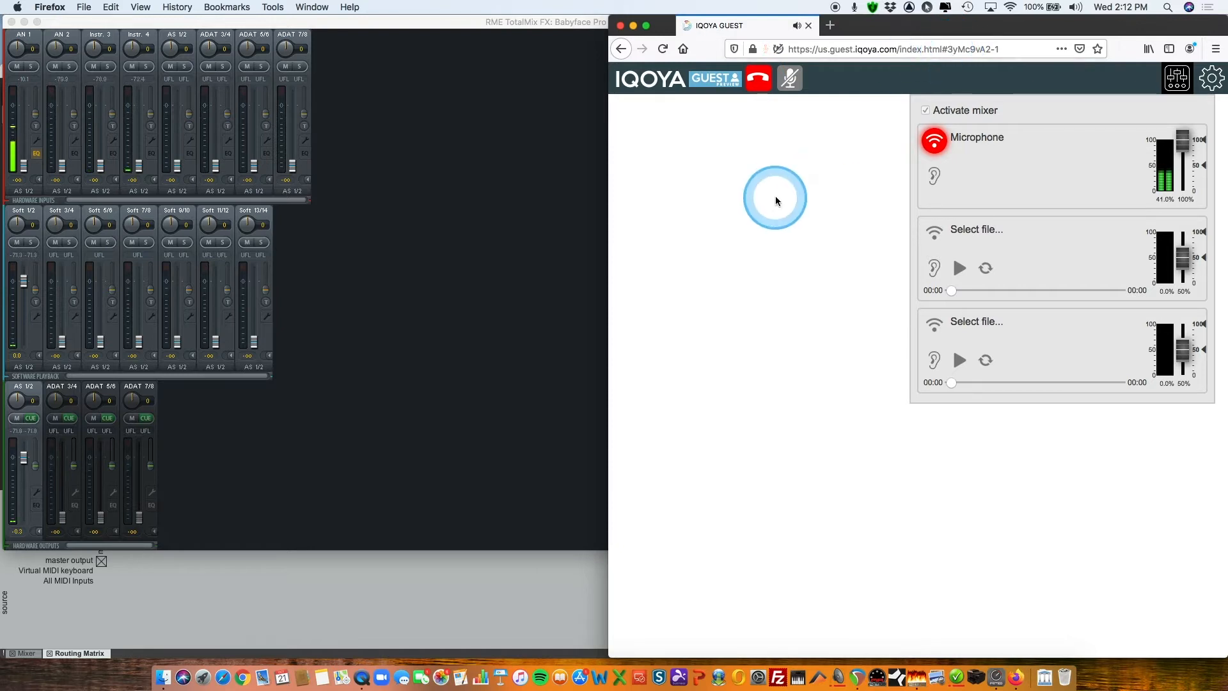
{"action": "mouse_move", "coordinate": [719, 168]}
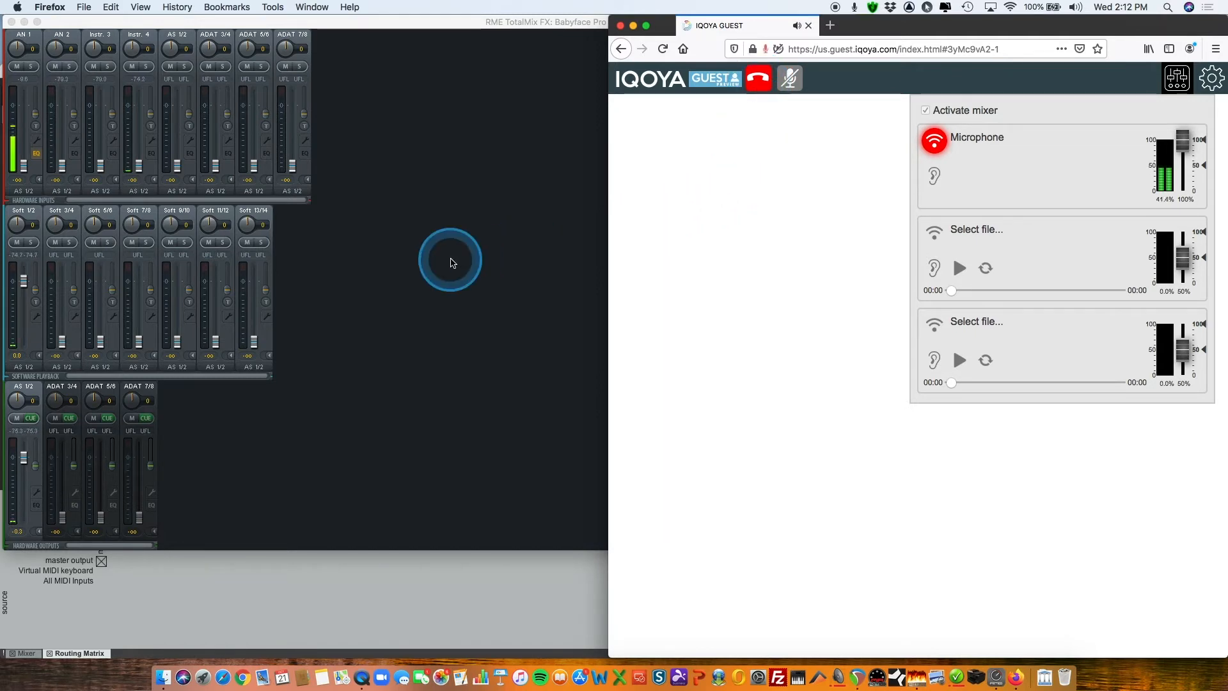
- Enable Loopback on the Main and AS 1/2 hardware outputs in TotalMix
{"action": "left_click", "coordinate": [451, 261]}
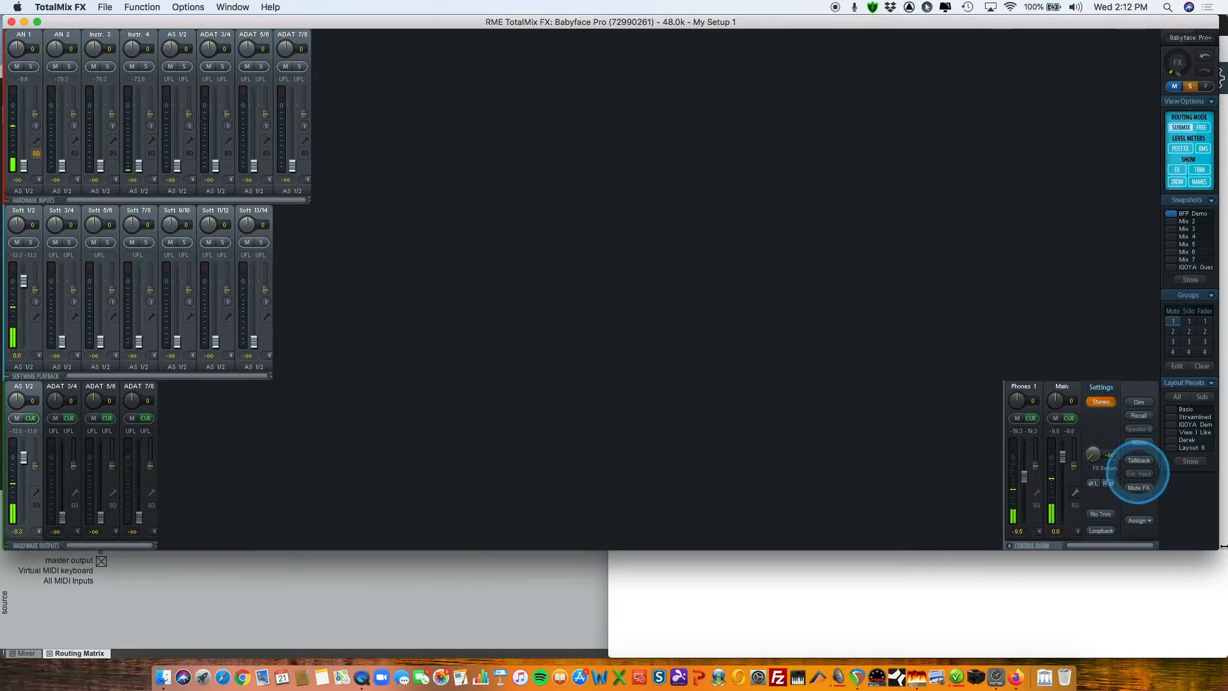
{"action": "left_click", "coordinate": [1100, 530]}
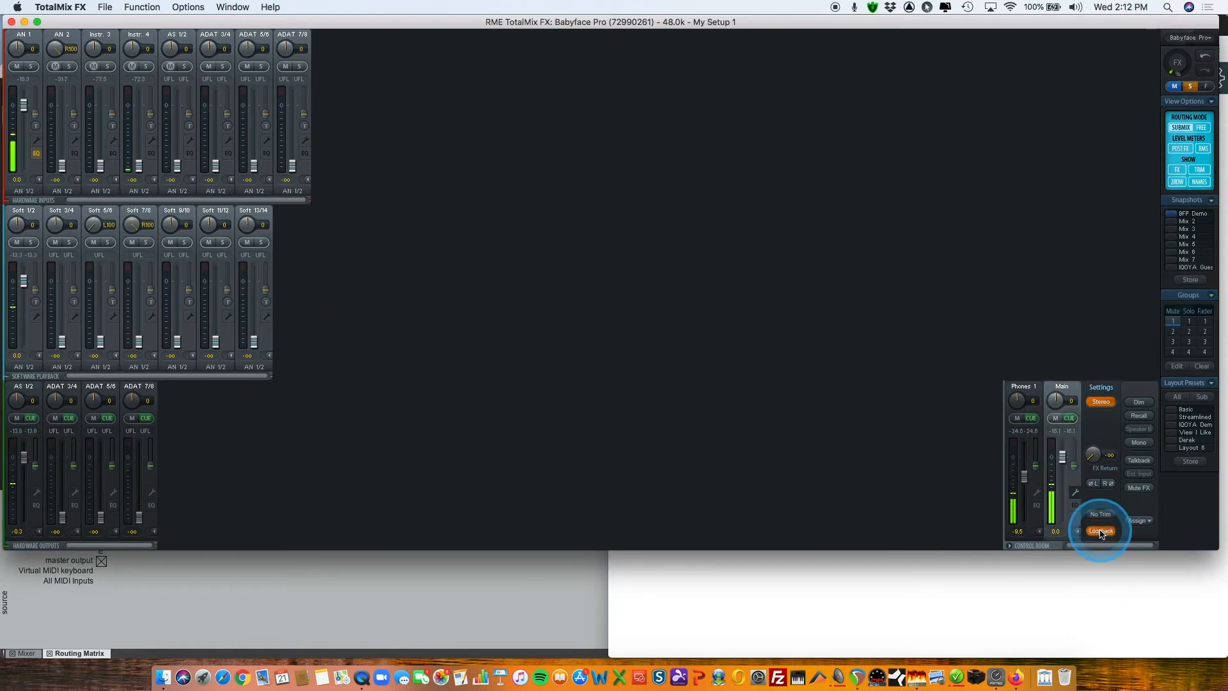
{"action": "left_click", "coordinate": [1100, 531]}
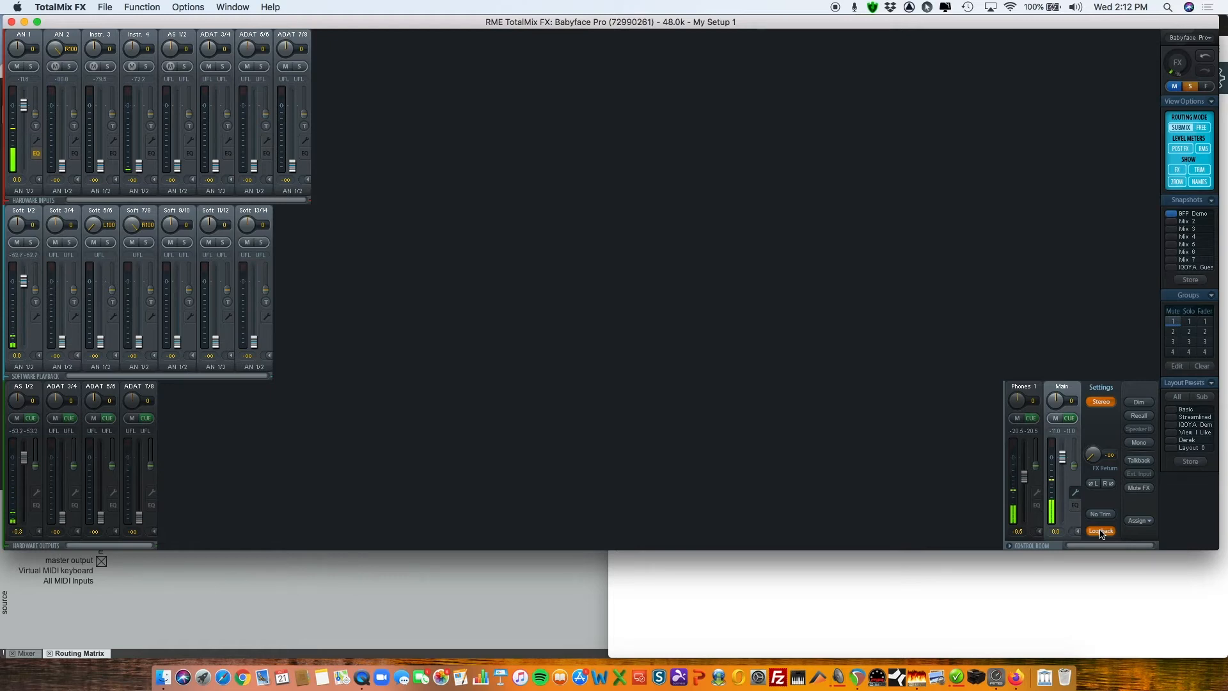
{"action": "left_click", "coordinate": [1100, 531]}
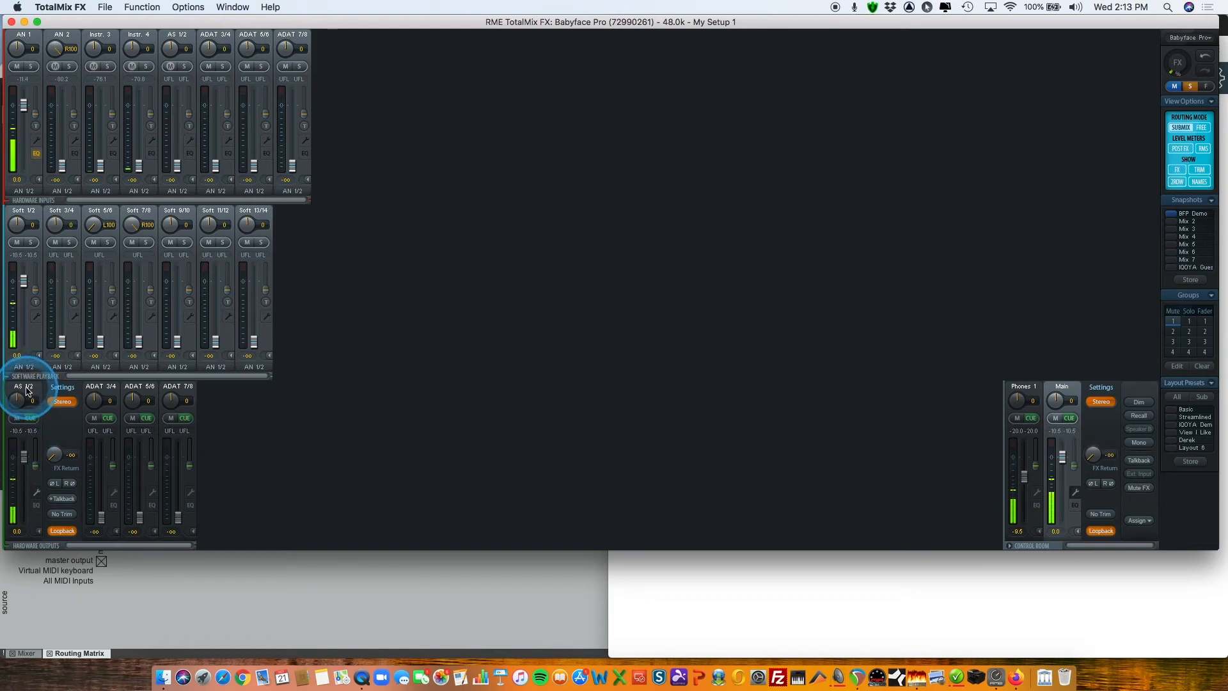
{"action": "left_click", "coordinate": [1101, 529]}
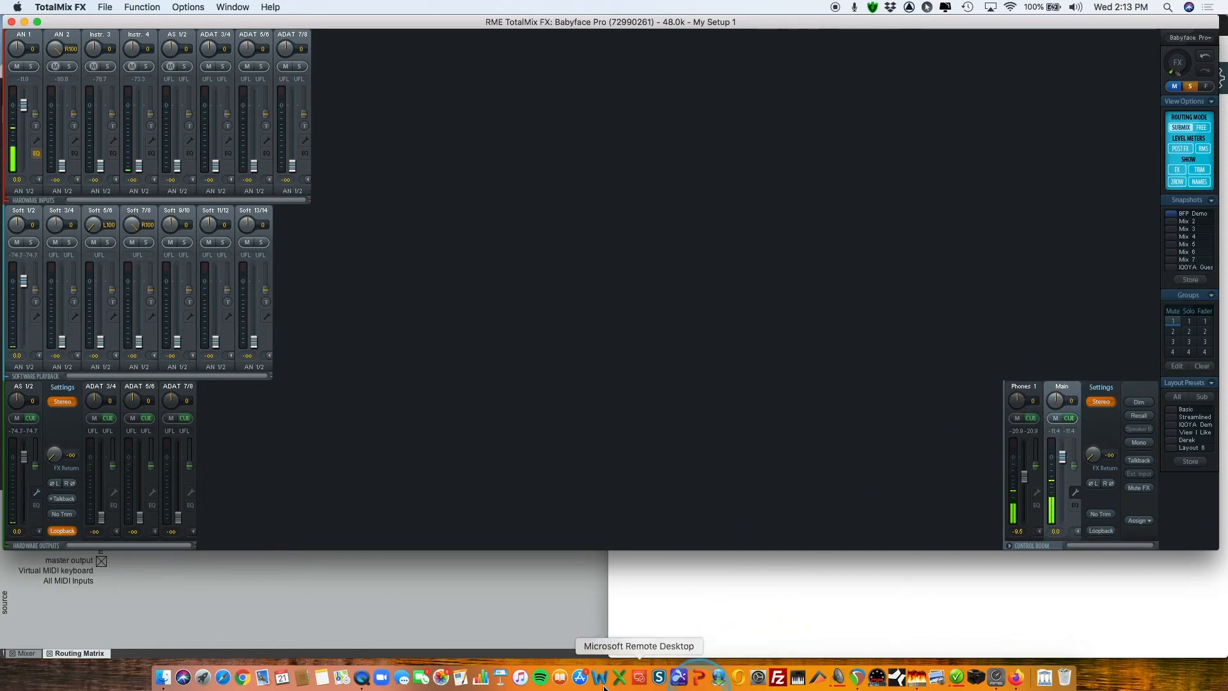
{"action": "mouse_move", "coordinate": [1014, 675]}
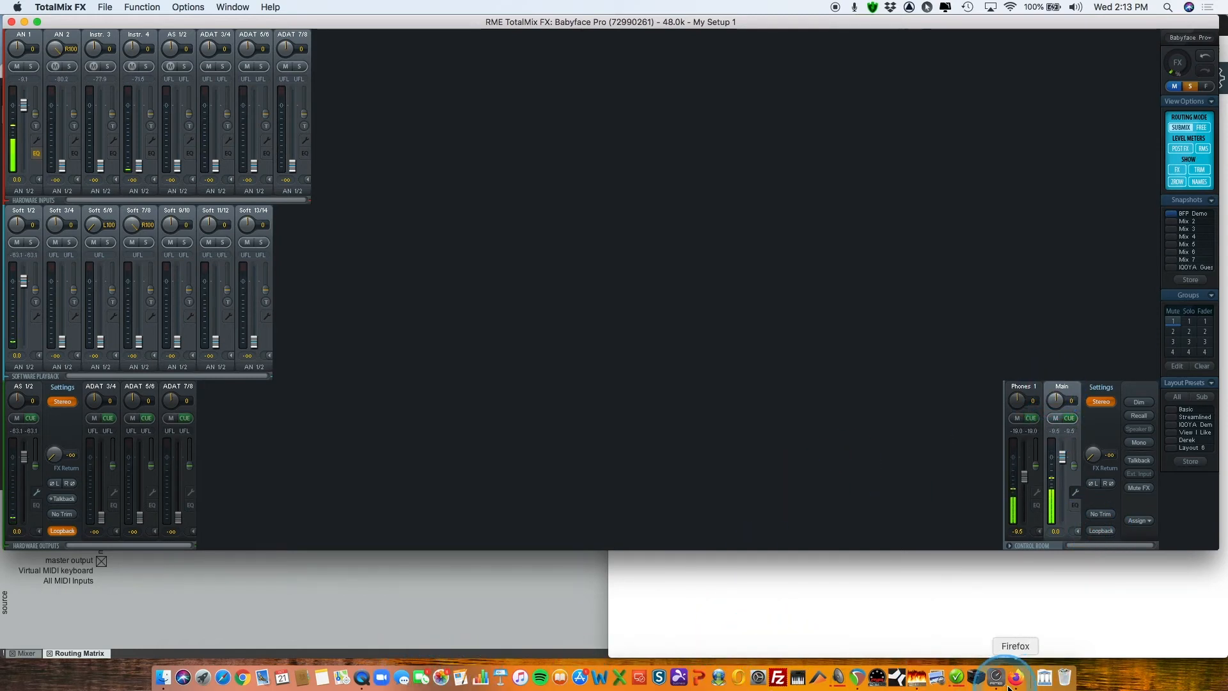
- Insert two new tracks into the empty REAPER project via the Track menu
{"action": "left_click", "coordinate": [874, 676]}
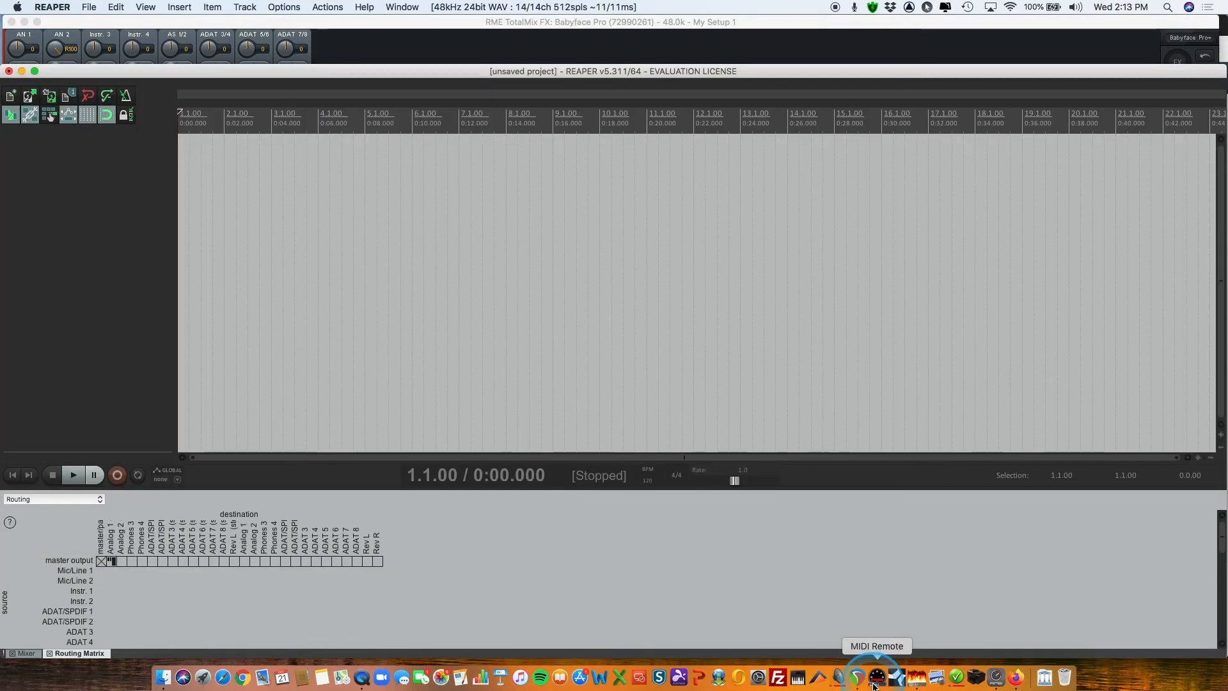
{"action": "left_click", "coordinate": [179, 8]}
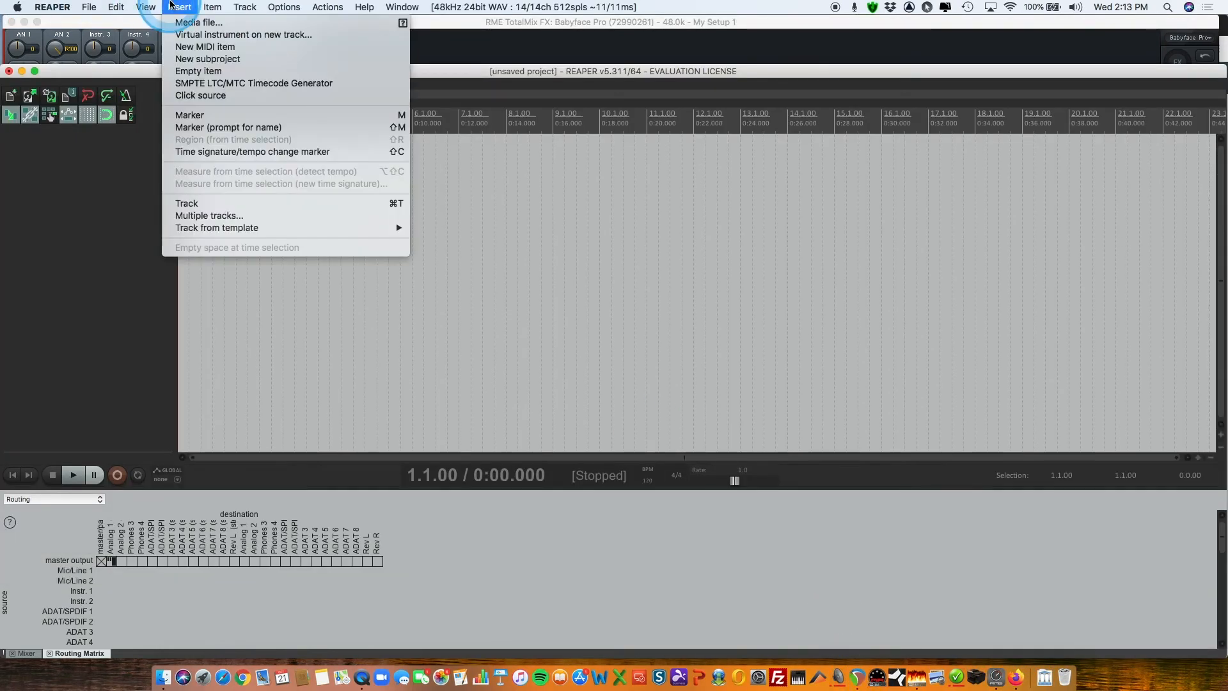
{"action": "left_click", "coordinate": [245, 8]}
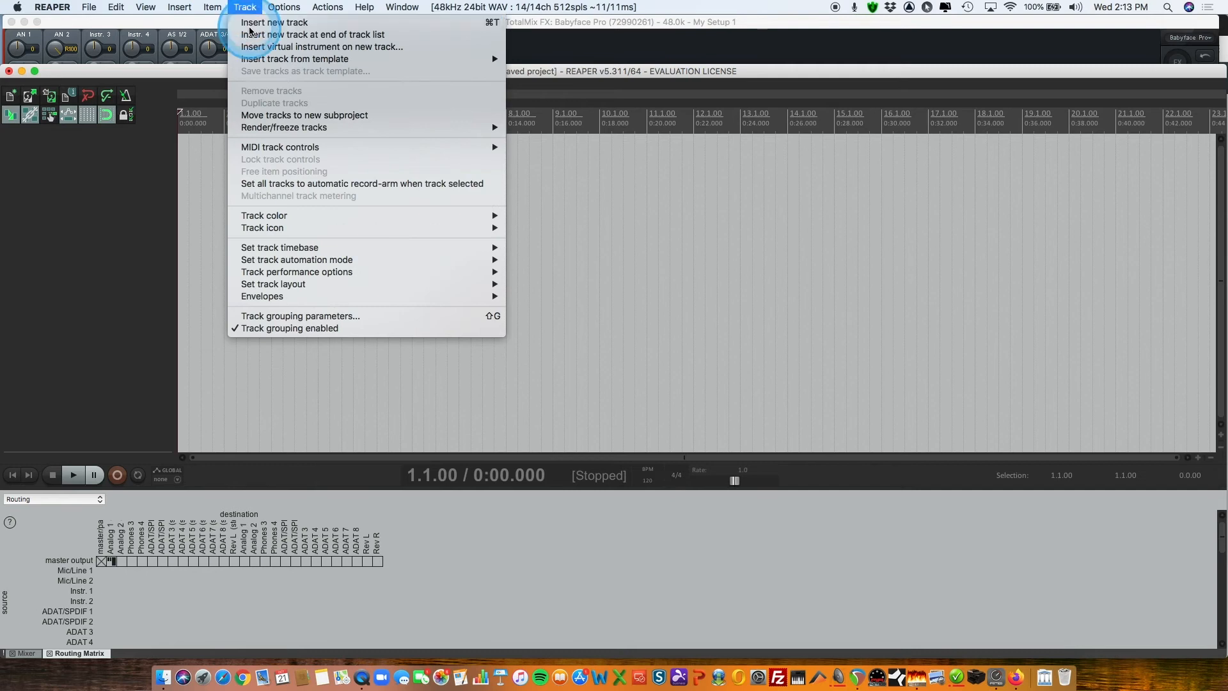
{"action": "left_click", "coordinate": [273, 22]}
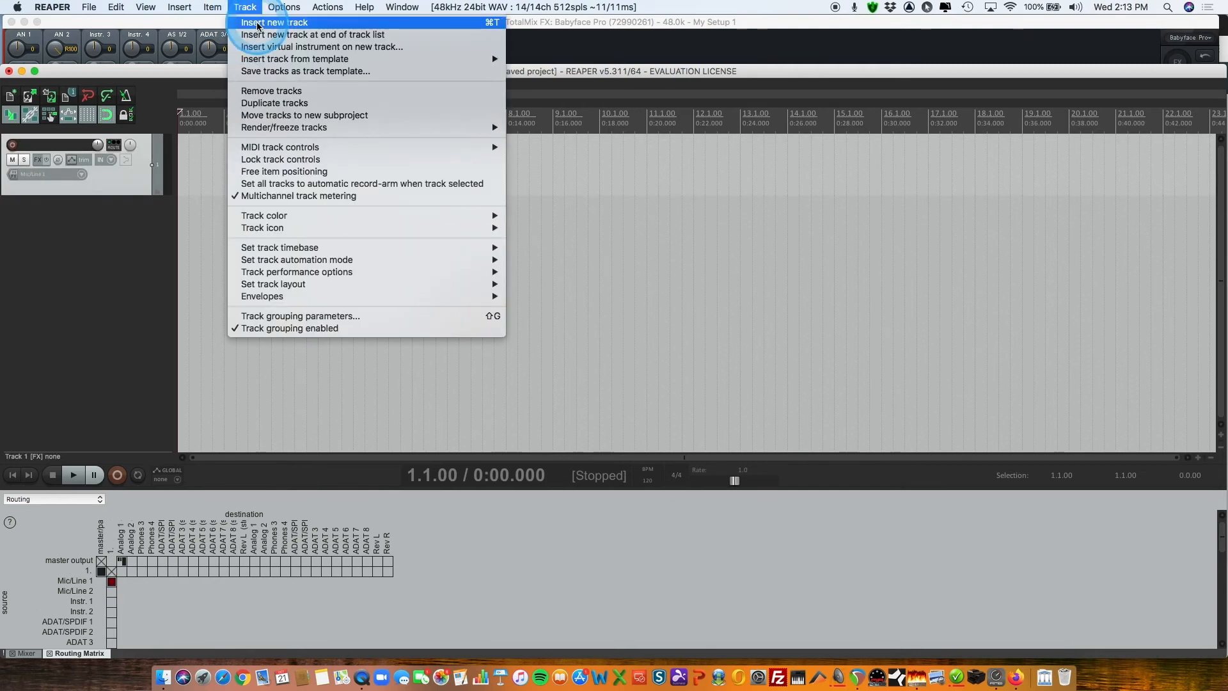
{"action": "left_click", "coordinate": [273, 22]}
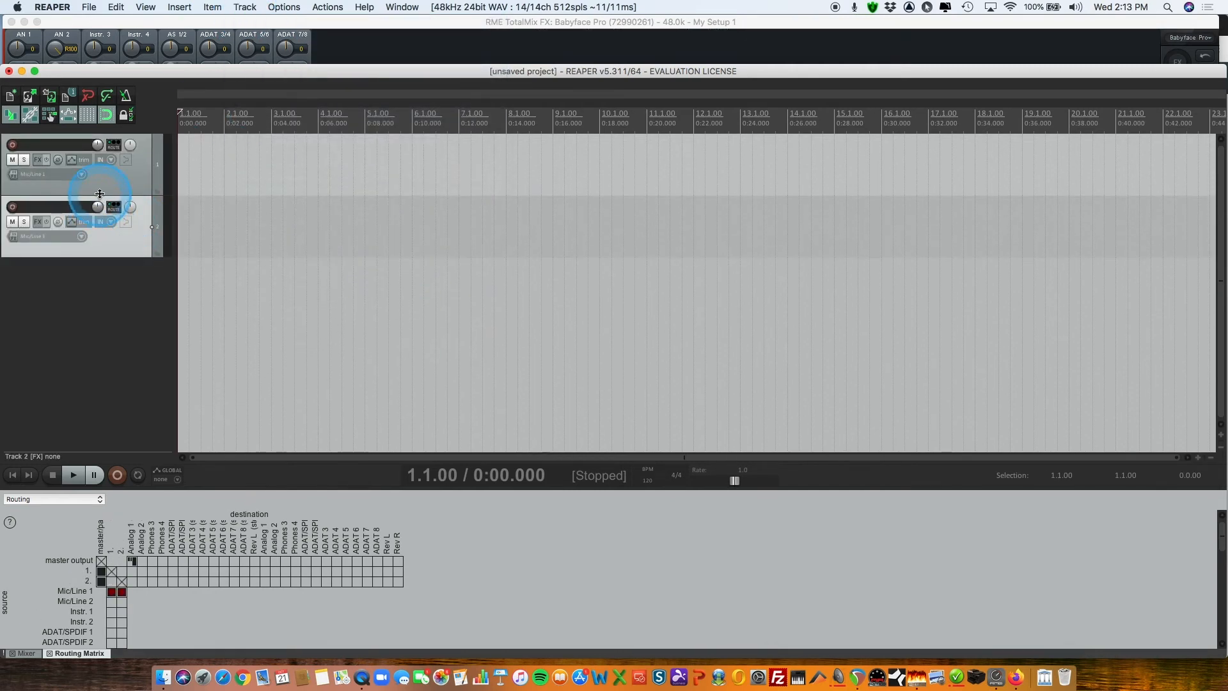
- Record-arm both new tracks so they take input from Mic/Line 1
{"action": "left_click", "coordinate": [100, 159]}
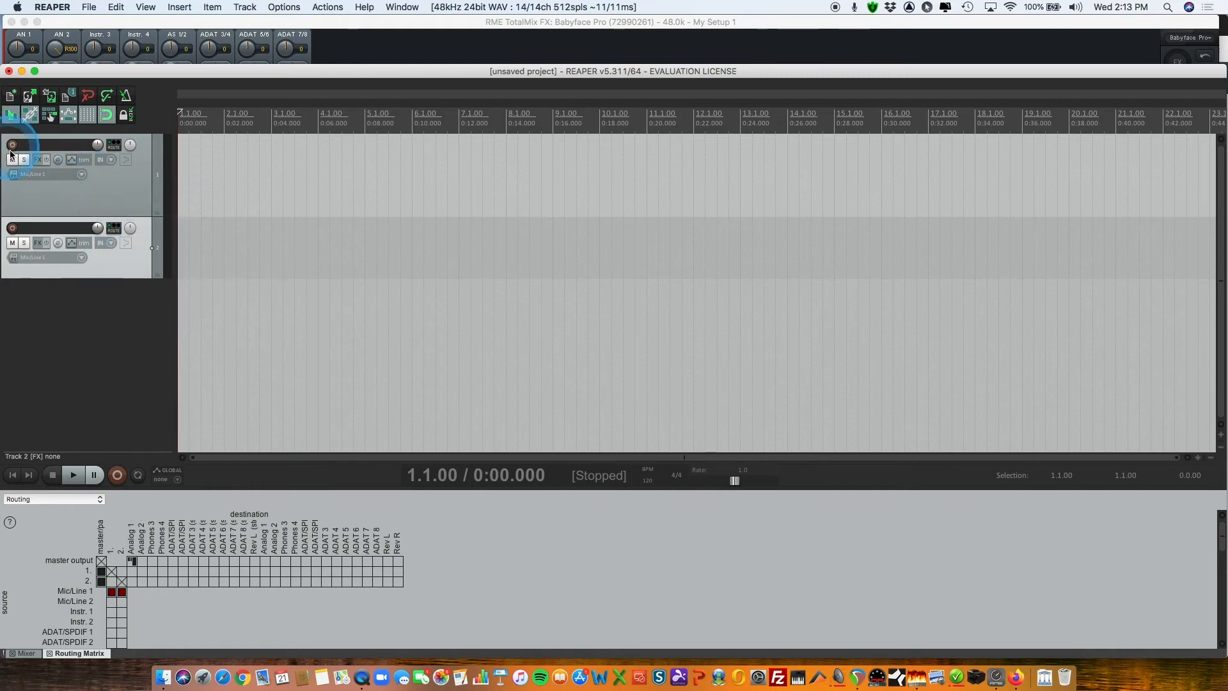
{"action": "left_click", "coordinate": [12, 159]}
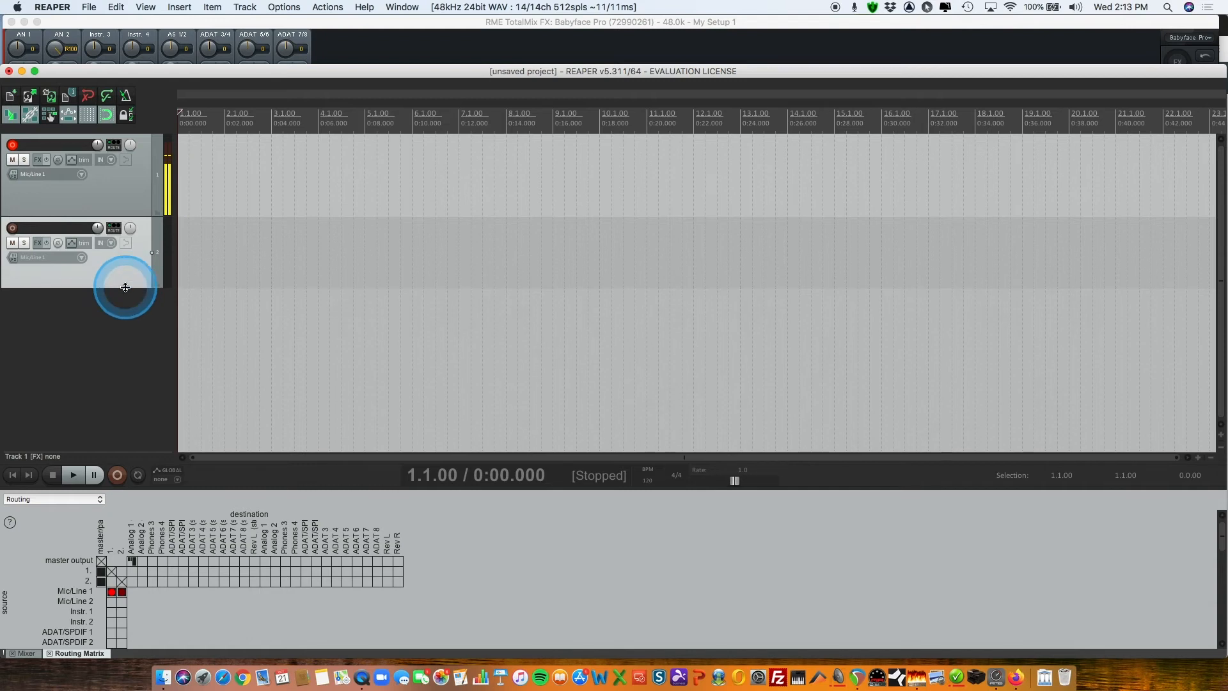
{"action": "mouse_move", "coordinate": [990, 676]}
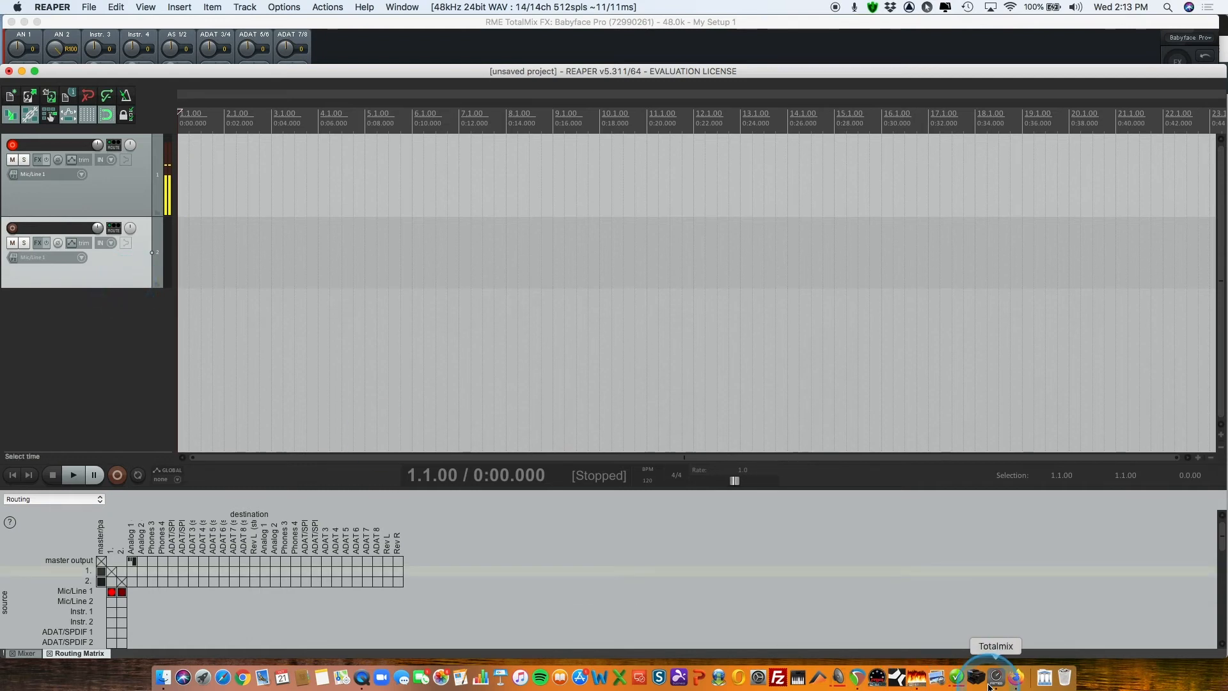
{"action": "left_click", "coordinate": [996, 676]}
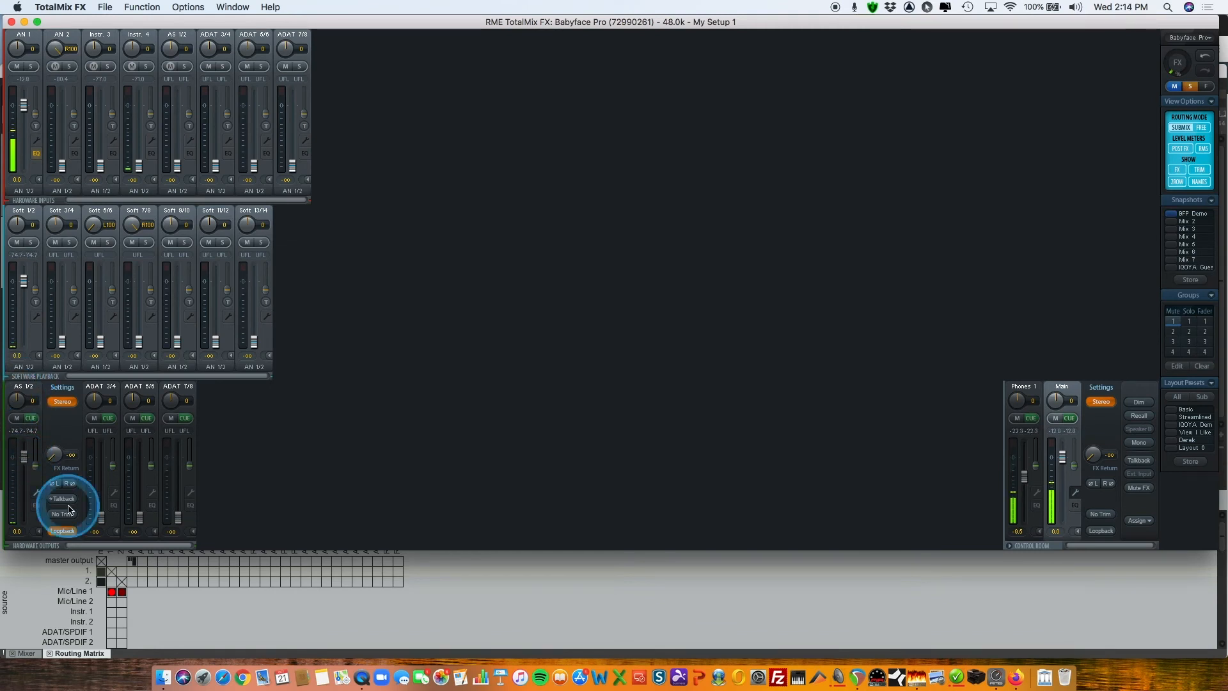
{"action": "left_click", "coordinate": [62, 531]}
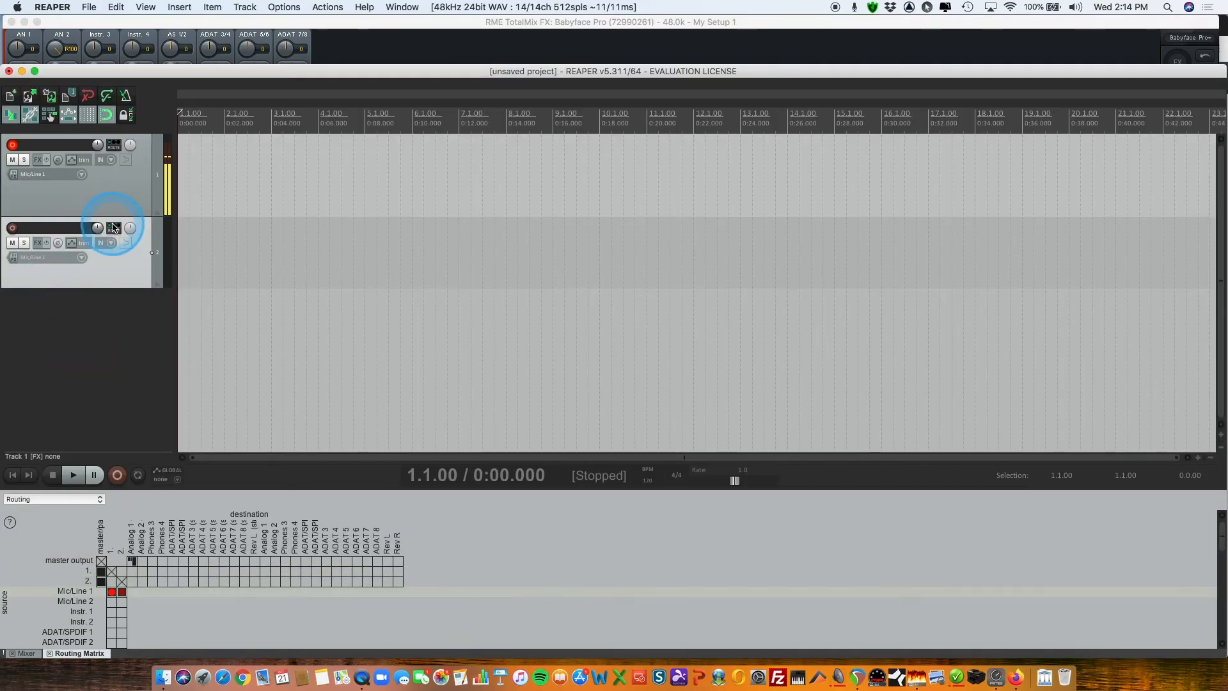
- Set track 2's record input to Mono ADAT/SPDIF 1, leaving track 1 on Mic/Line 1
{"action": "left_click", "coordinate": [100, 242]}
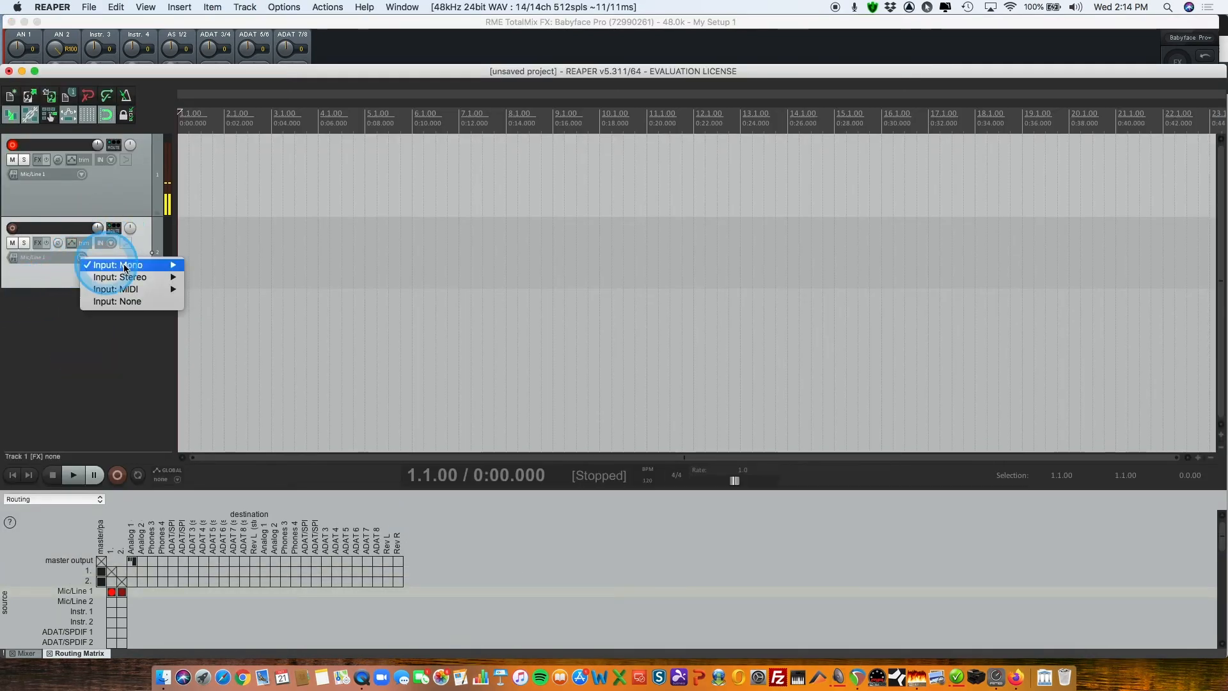
{"action": "left_click", "coordinate": [117, 265]}
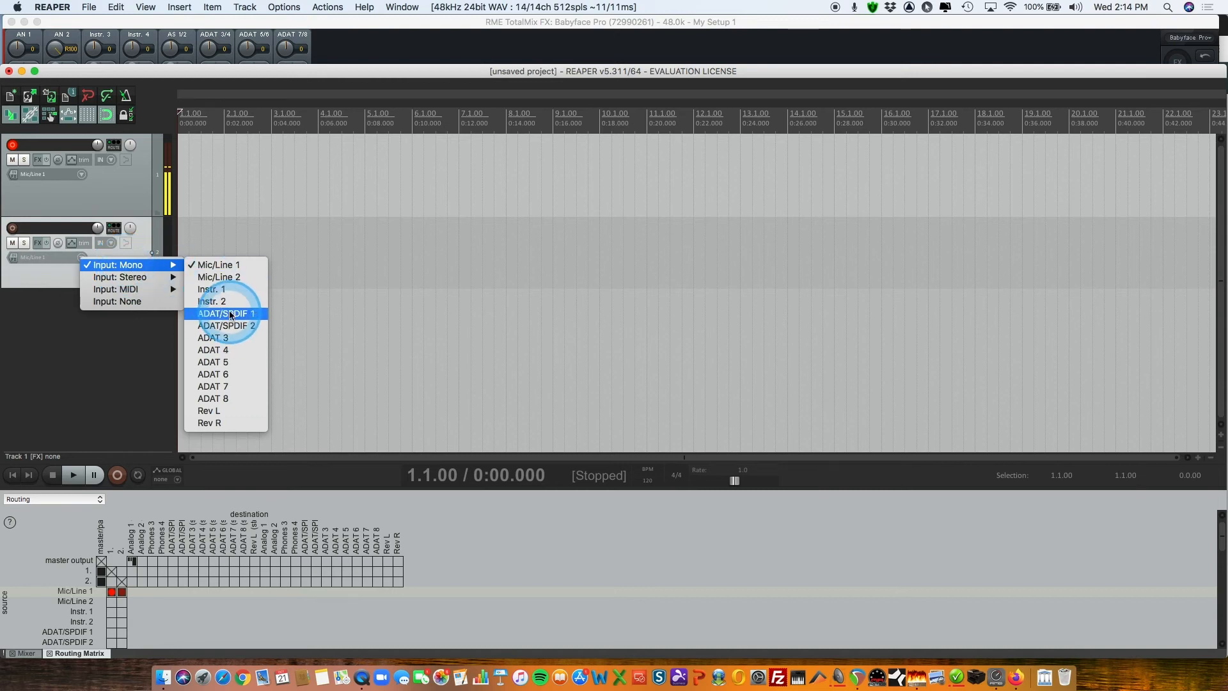
{"action": "left_click", "coordinate": [226, 314]}
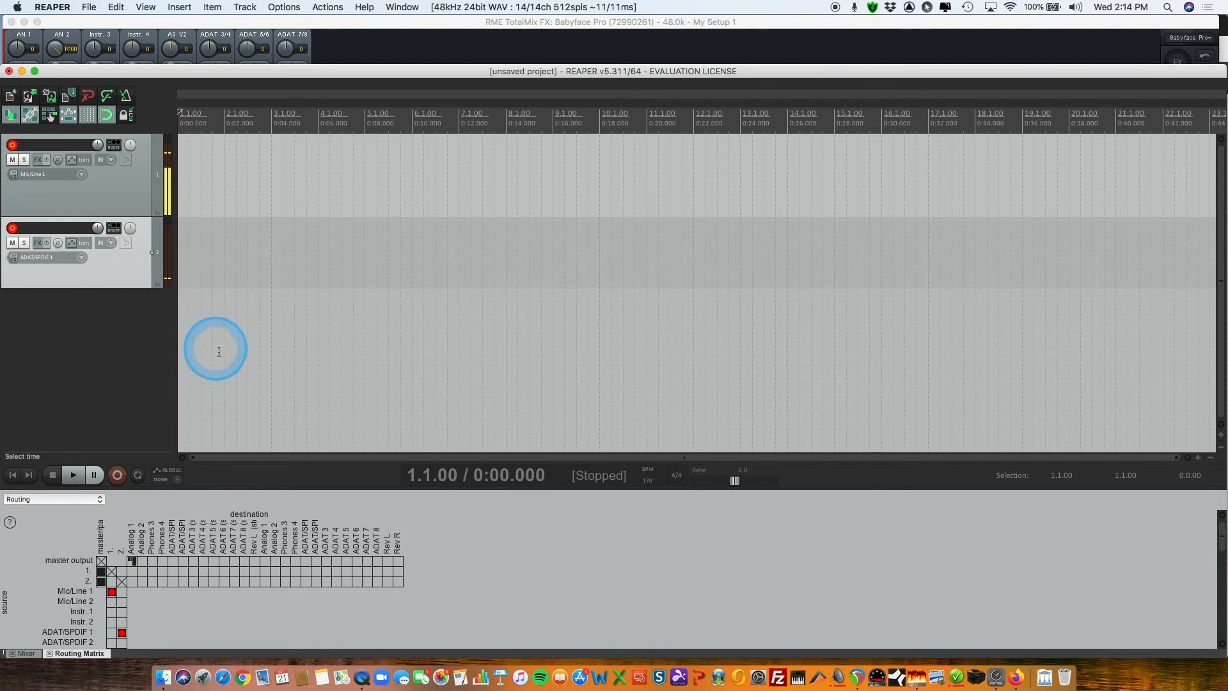
{"action": "mouse_move", "coordinate": [169, 263]}
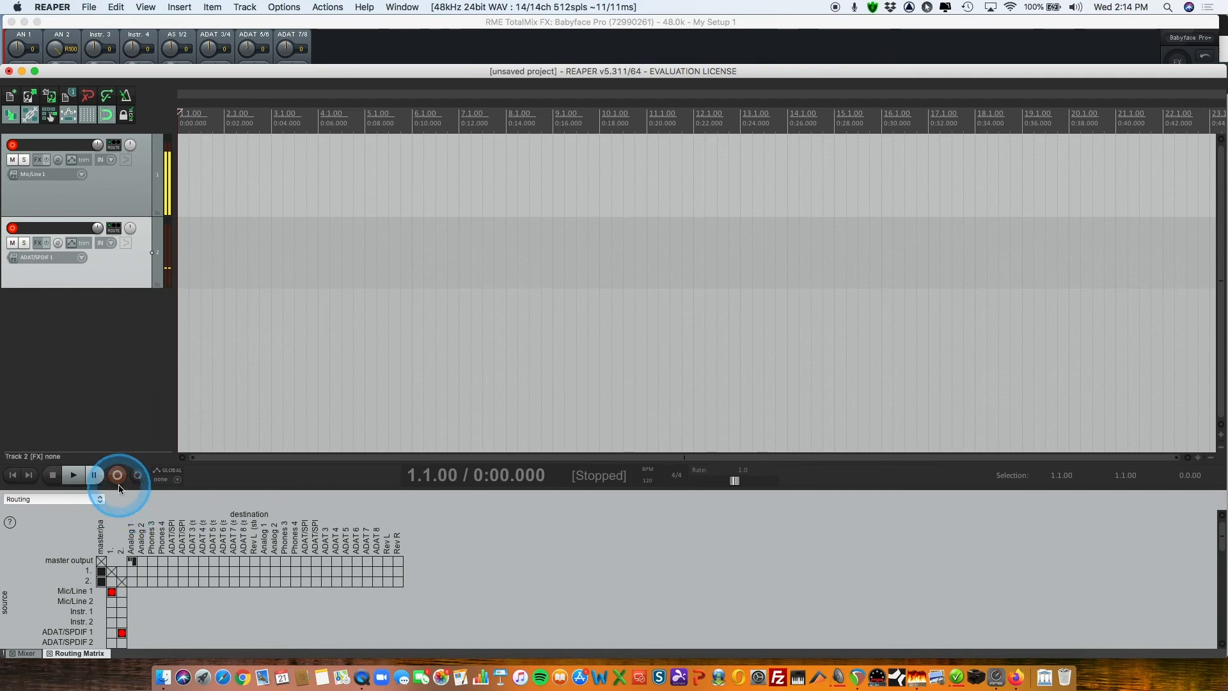
- Record a take on both armed tracks, stop, and Save All recorded files
{"action": "left_click", "coordinate": [118, 475]}
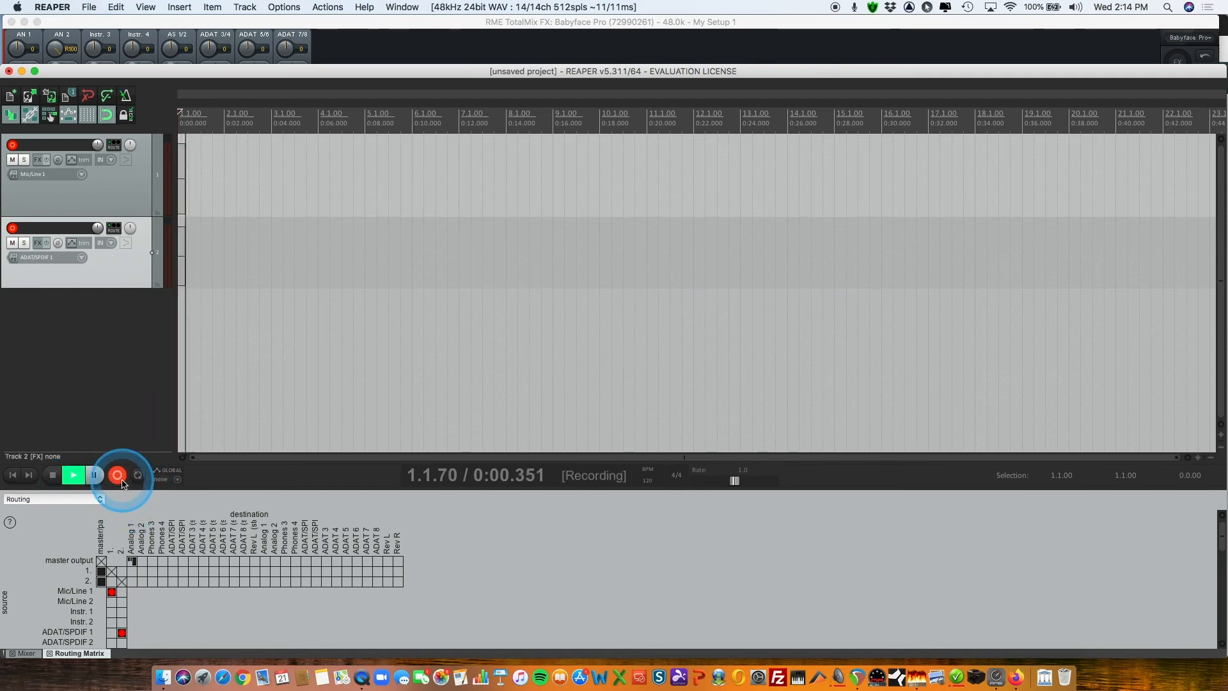
{"action": "left_click", "coordinate": [118, 476]}
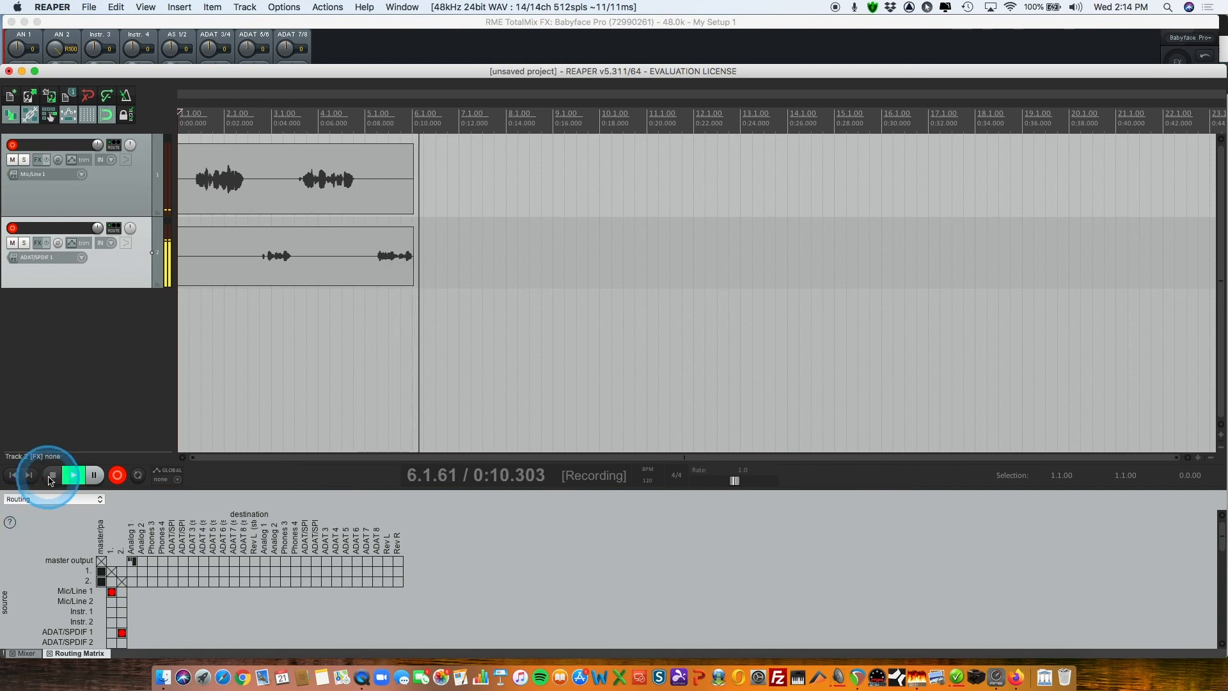
{"action": "left_click", "coordinate": [50, 475]}
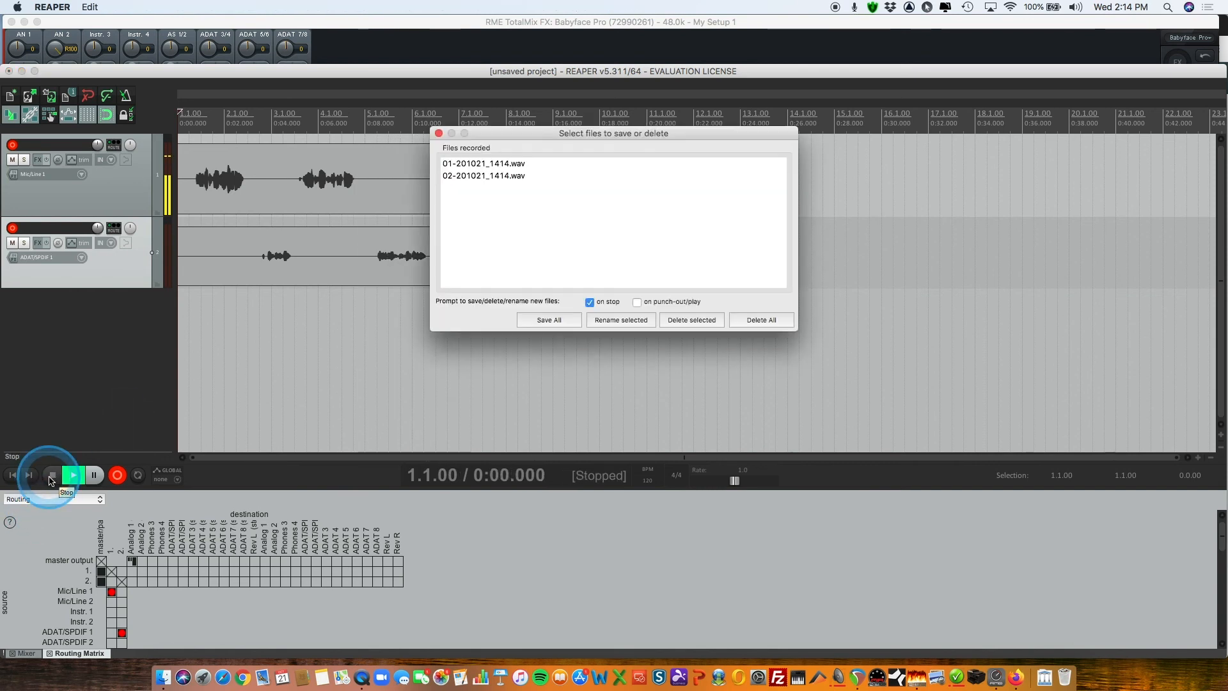
{"action": "left_click", "coordinate": [549, 320]}
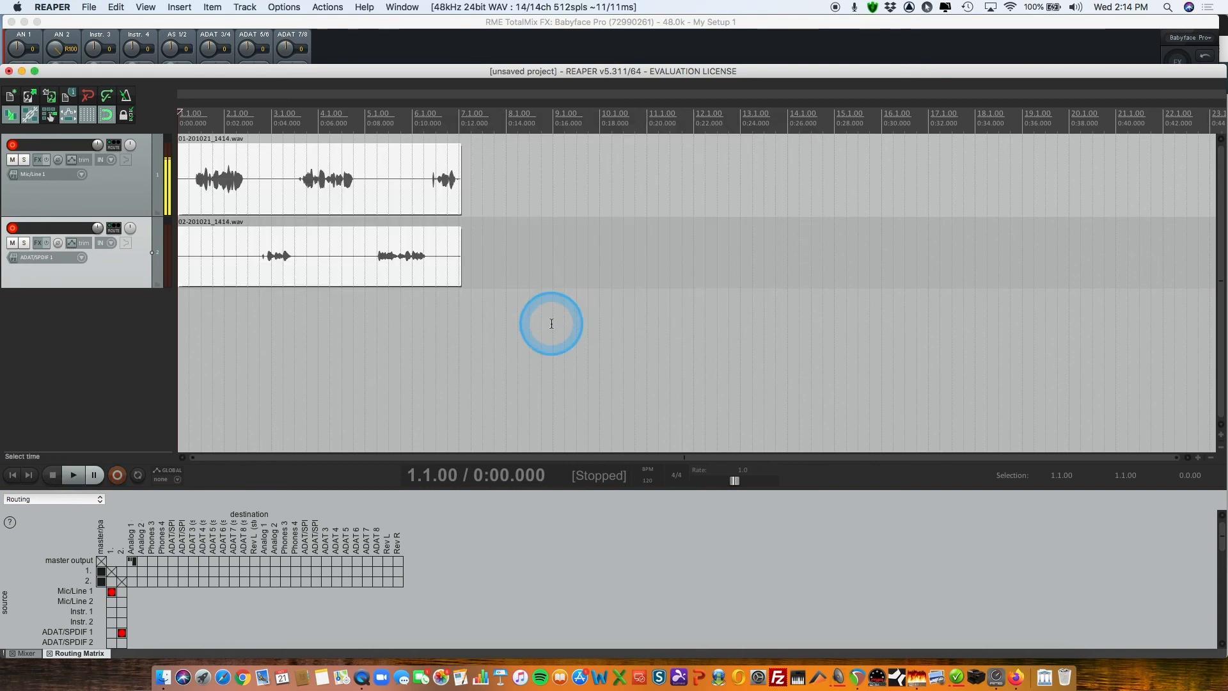
{"action": "mouse_move", "coordinate": [477, 260]}
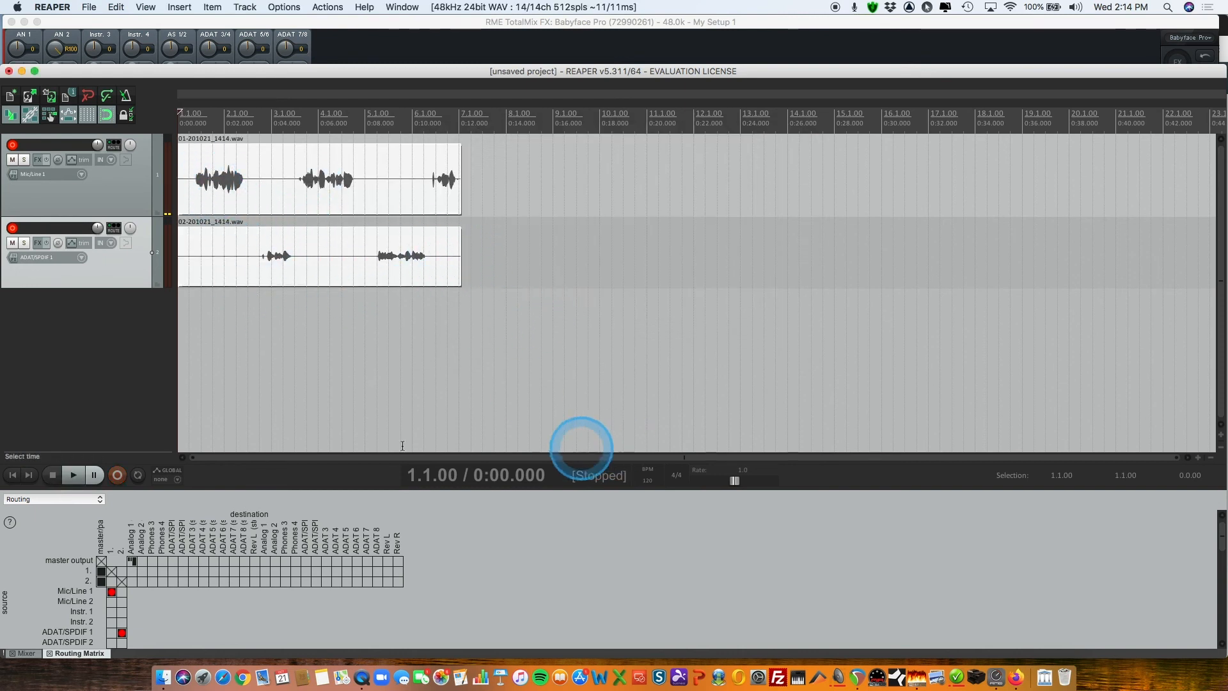
{"action": "mouse_move", "coordinate": [1015, 676]}
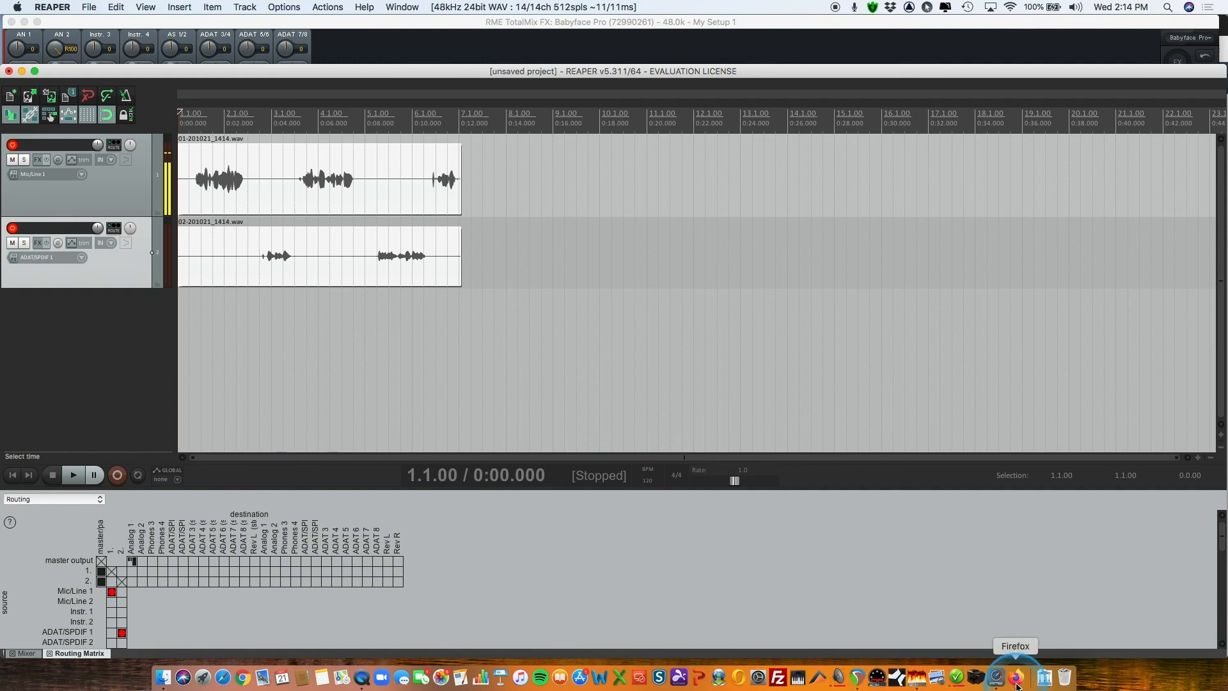
- Return to the IQOYA Guest call page in Firefox
{"action": "left_click", "coordinate": [1015, 677]}
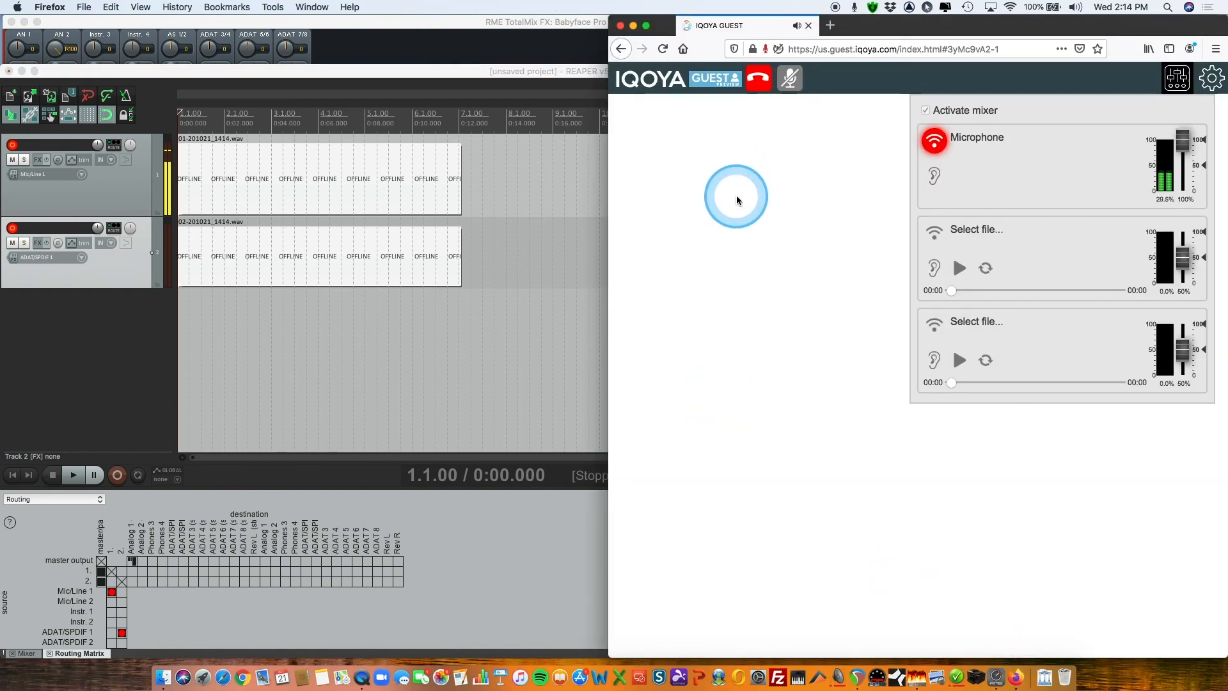
{"action": "mouse_move", "coordinate": [743, 677]}
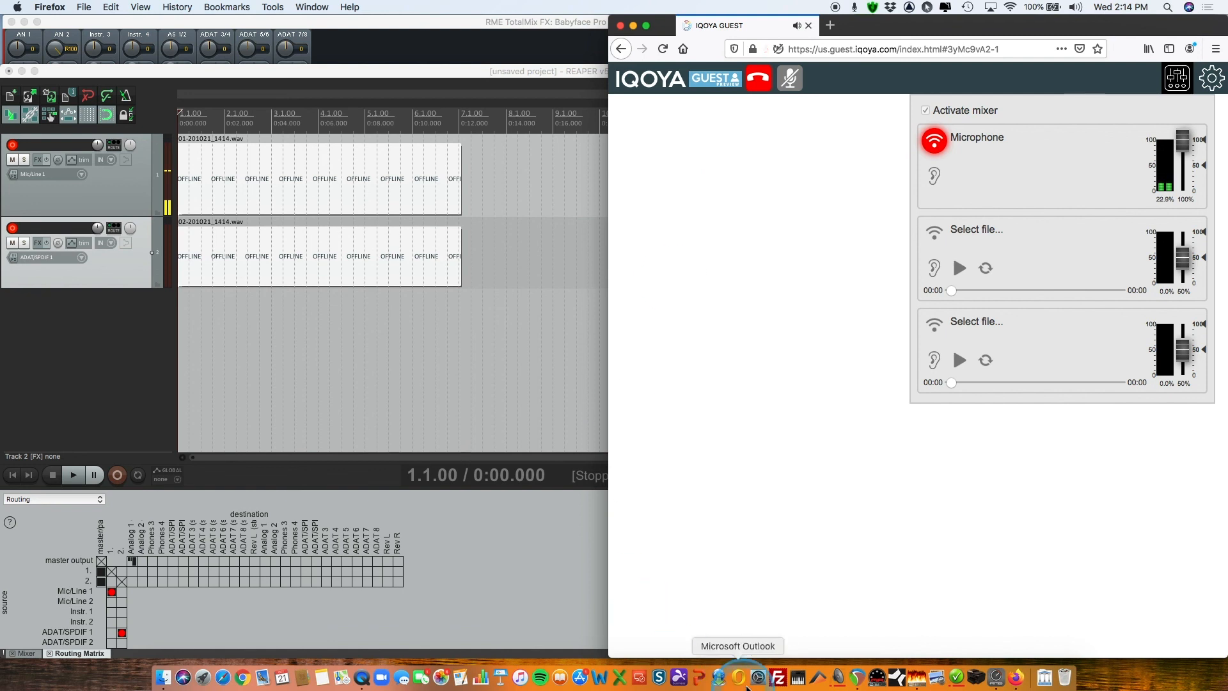